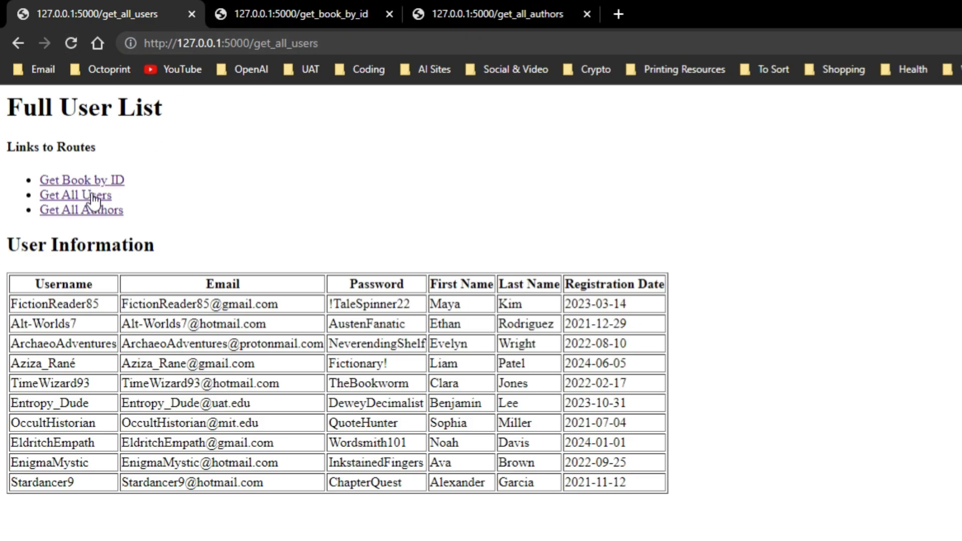
mouse_move(98, 185)
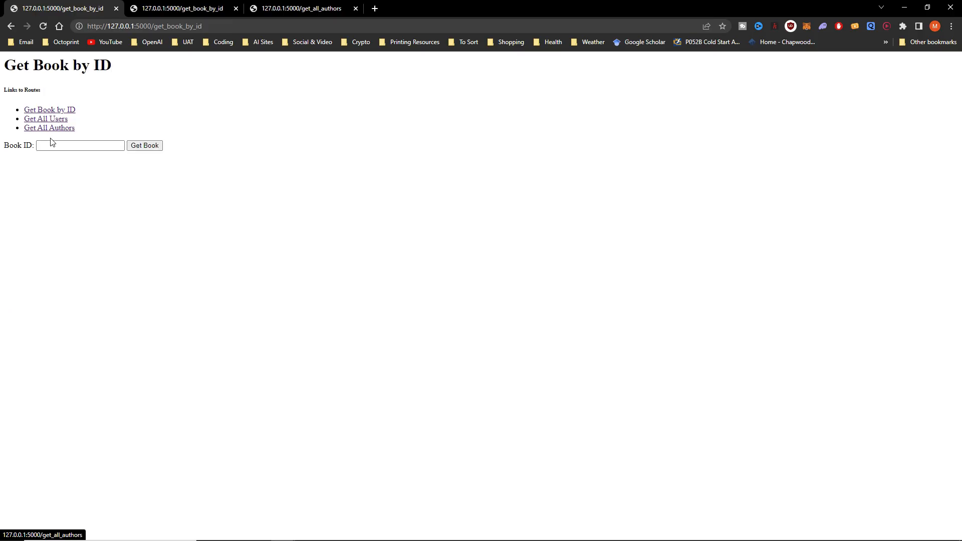
Look up book ID 1, The Crimson Enigma, then return to the lookup form.
text(1)
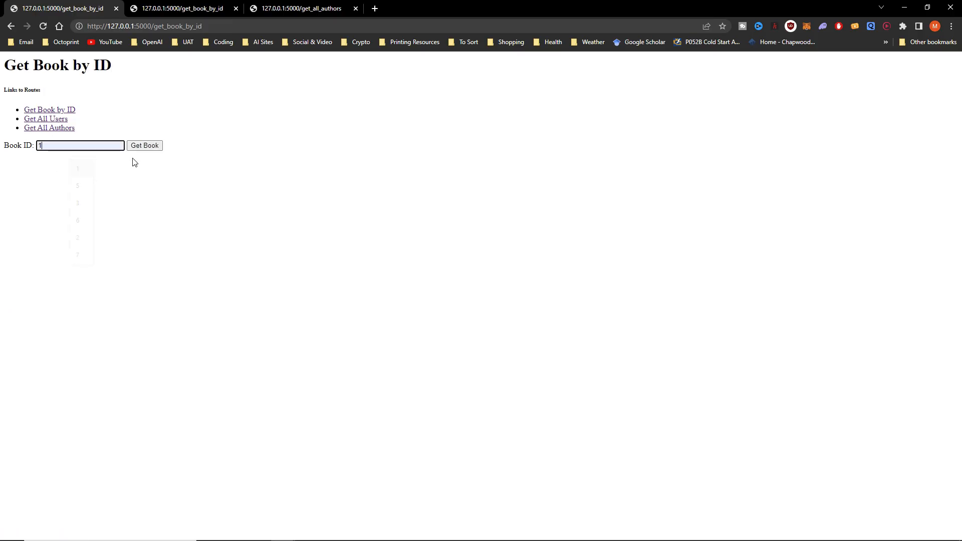
click(145, 146)
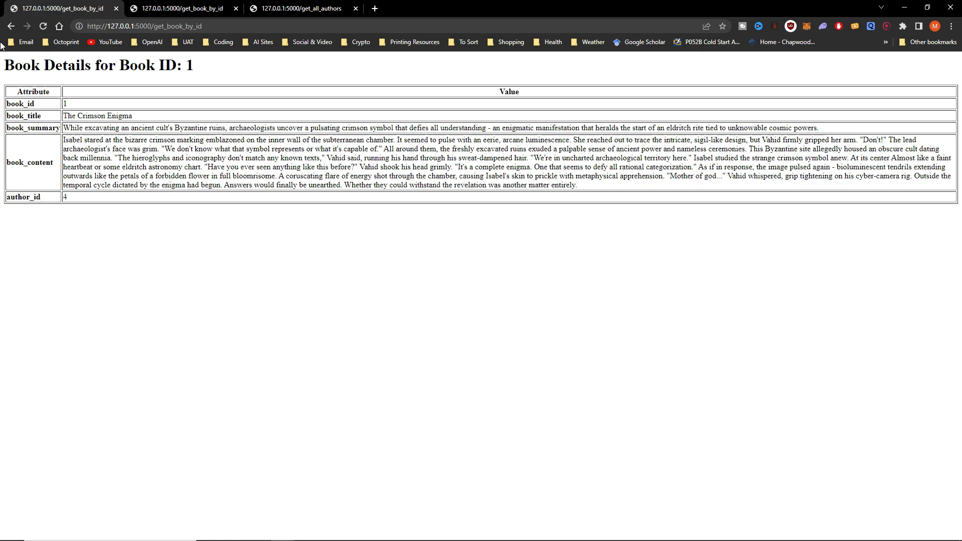
click(11, 25)
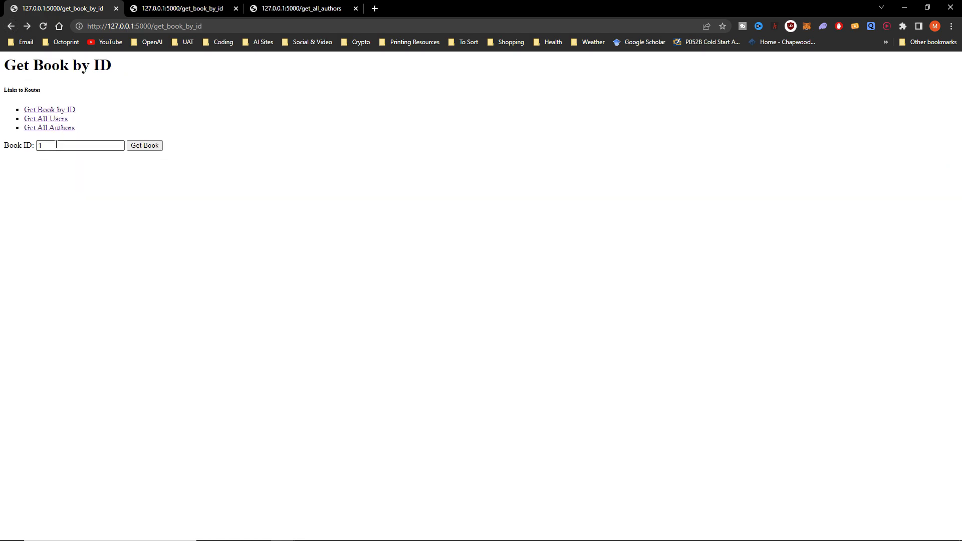
Look up book ID 3, The Obsidian Codex, then return to the lookup form.
text(3)
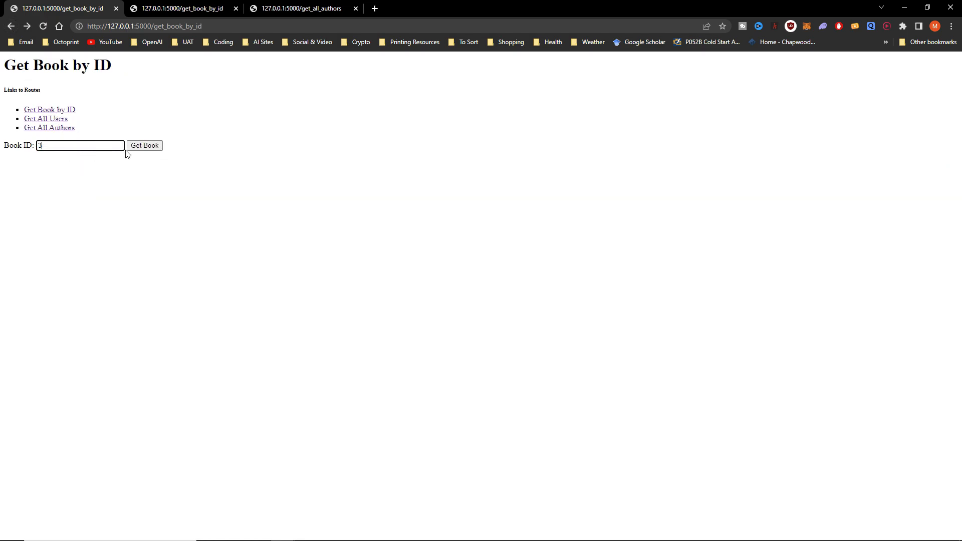
click(144, 145)
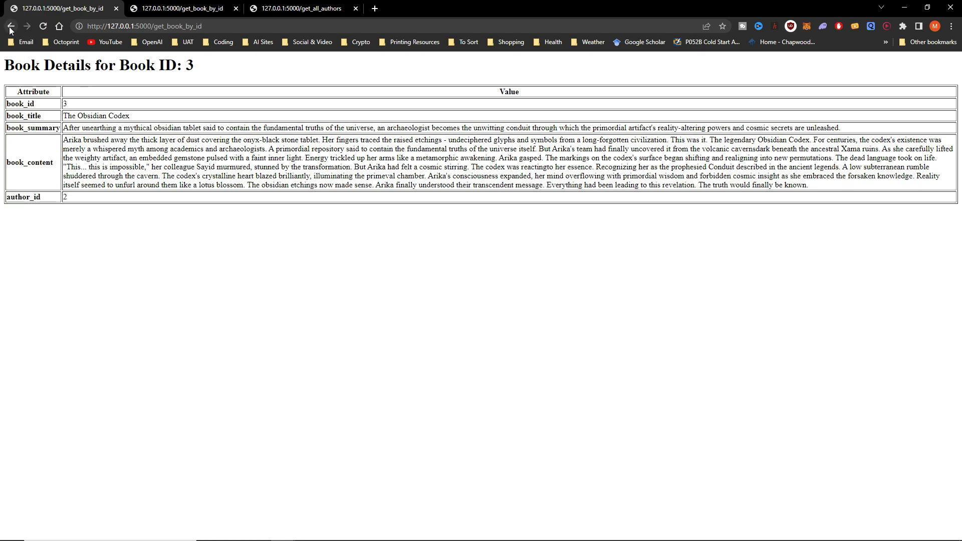
click(11, 26)
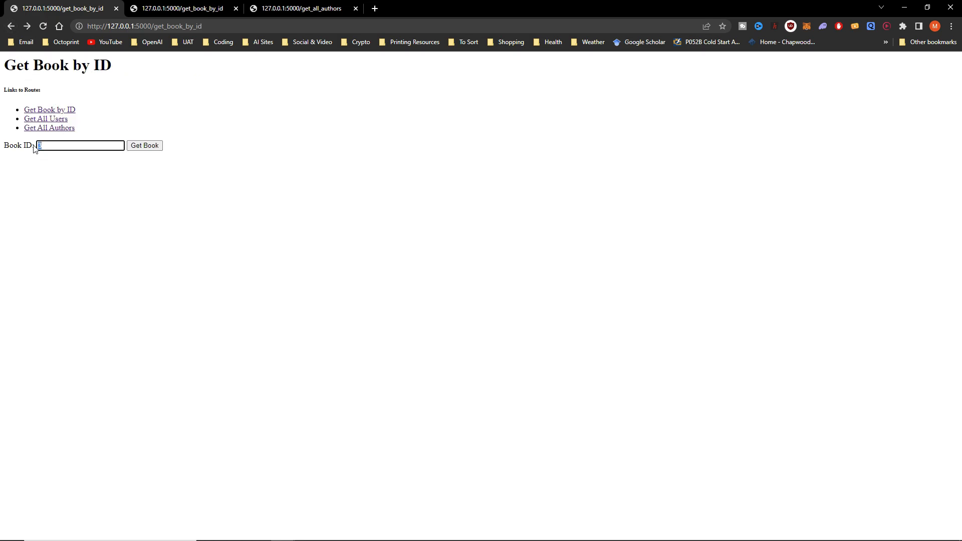
Enter 10 as the Book ID, then go back to the previous page.
text(10)
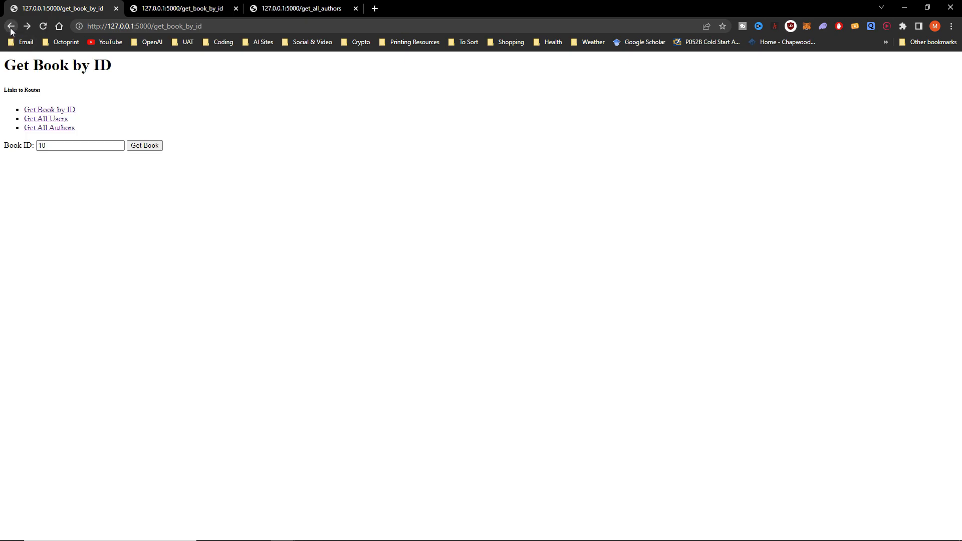
click(49, 128)
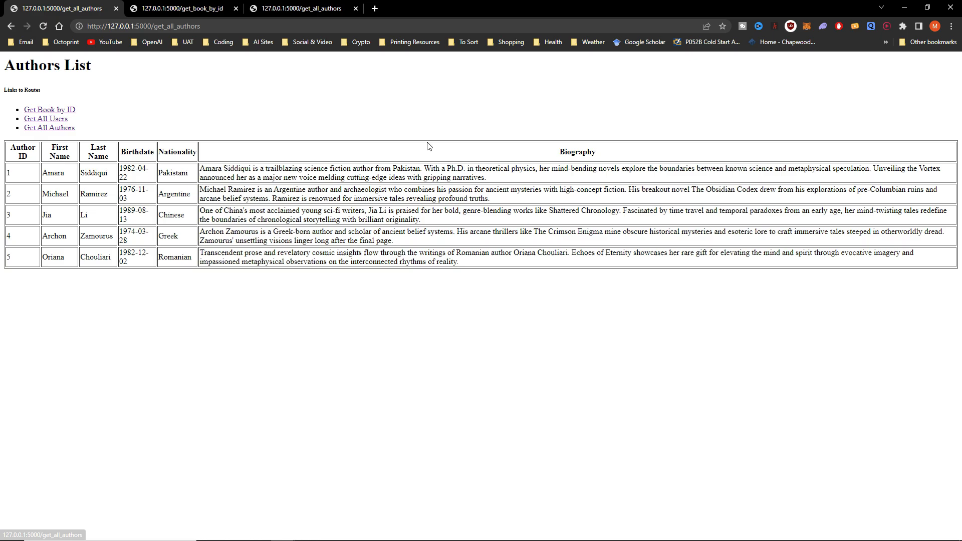
mouse_move(680, 345)
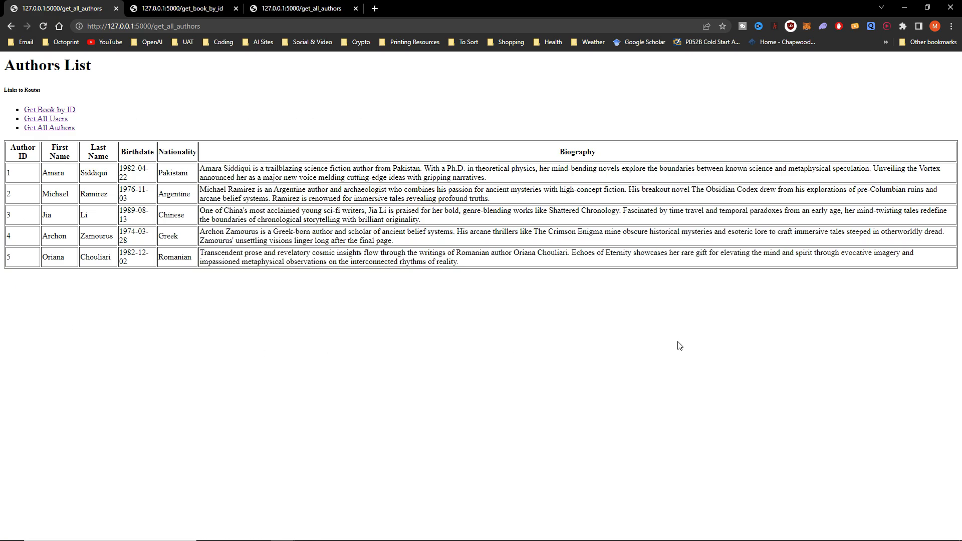
mouse_move(58, 91)
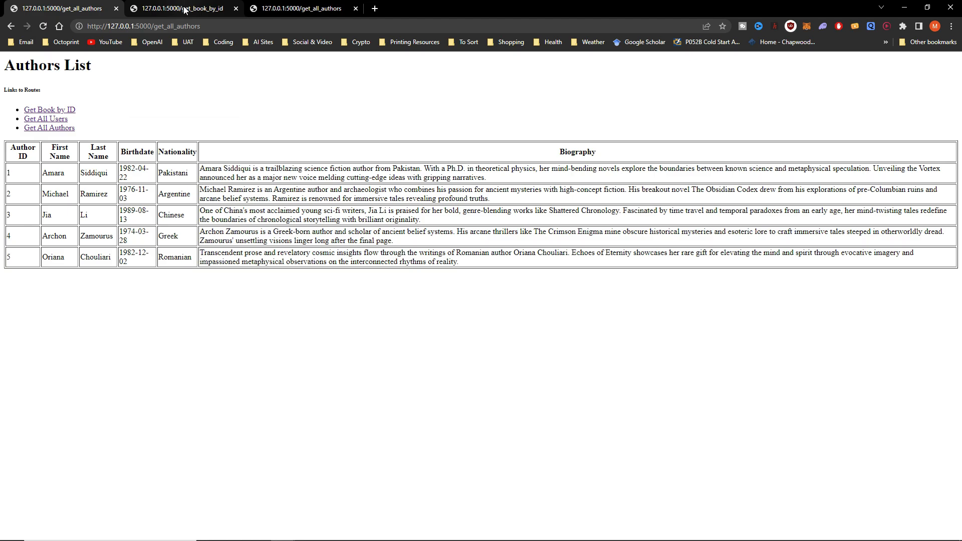
After reviewing the Authors List, follow 'Get All Users' to show all ten users.
click(46, 119)
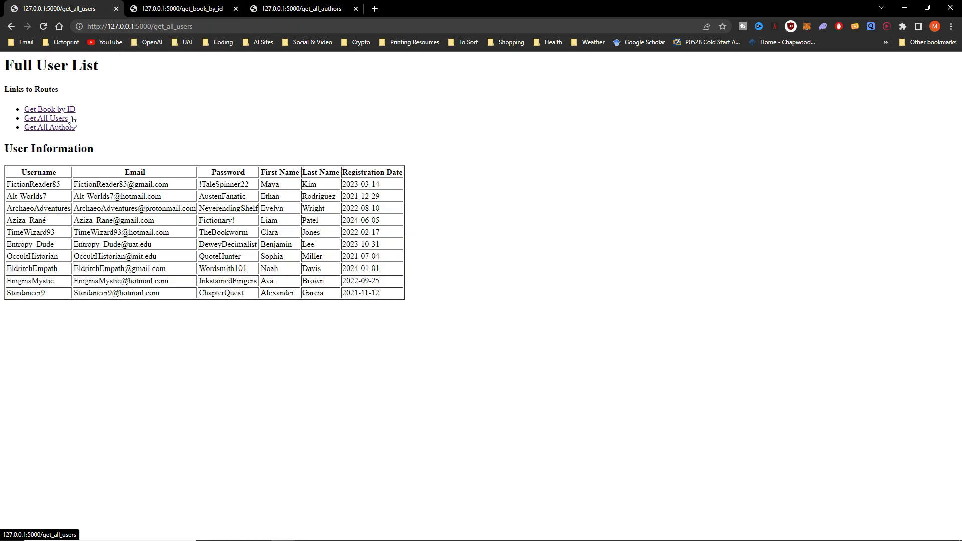